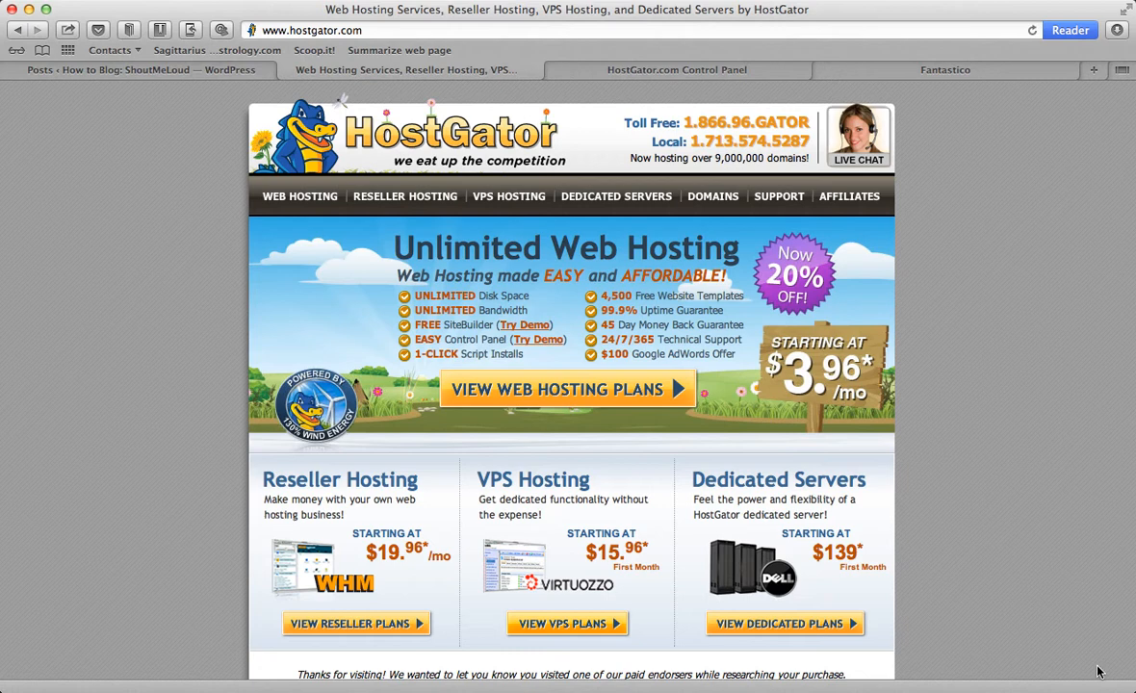
mouse_move(785, 570)
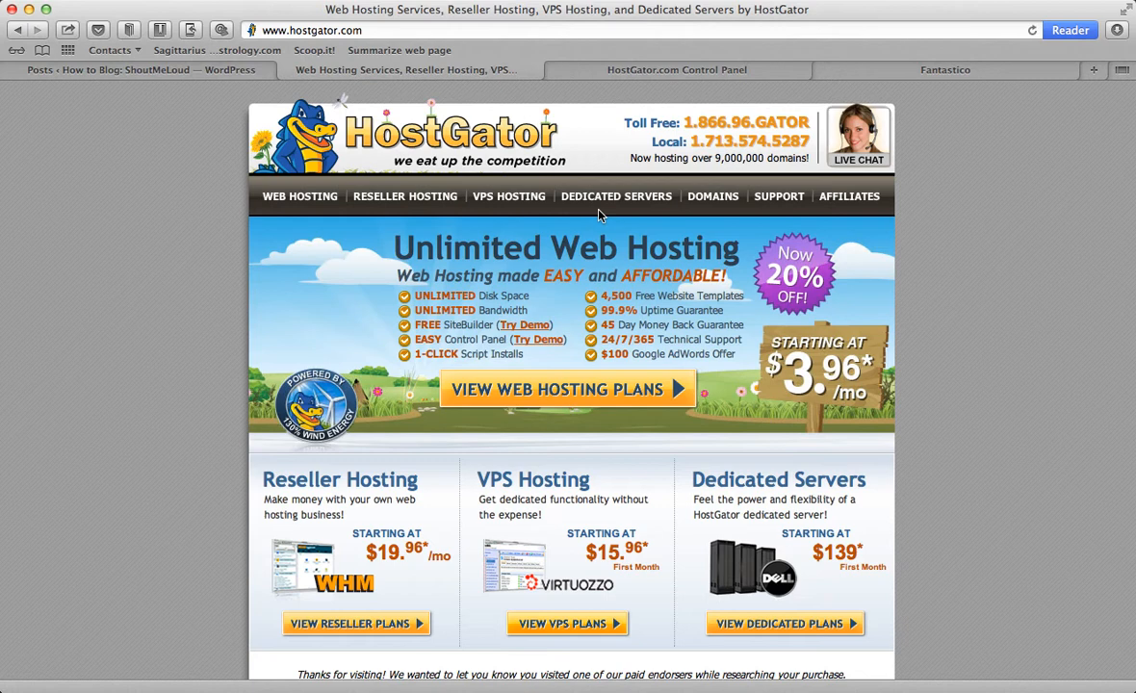
mouse_move(375, 181)
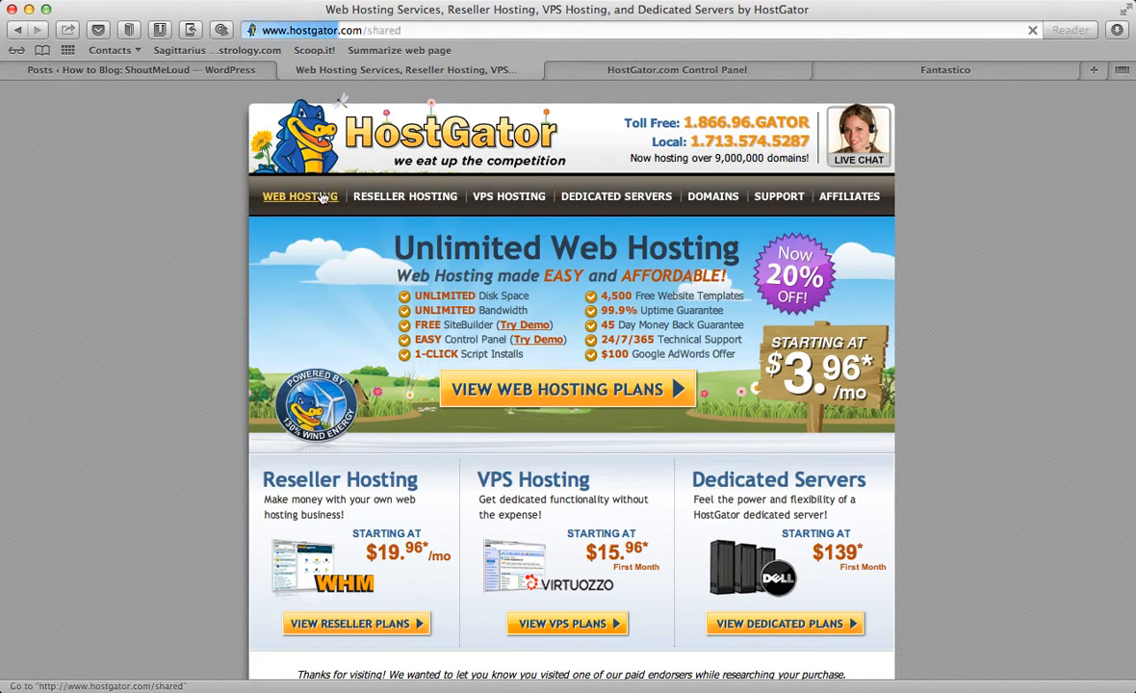
Step: Show the shared Web Hosting plans and scroll to the plan comparison
left_click(301, 196)
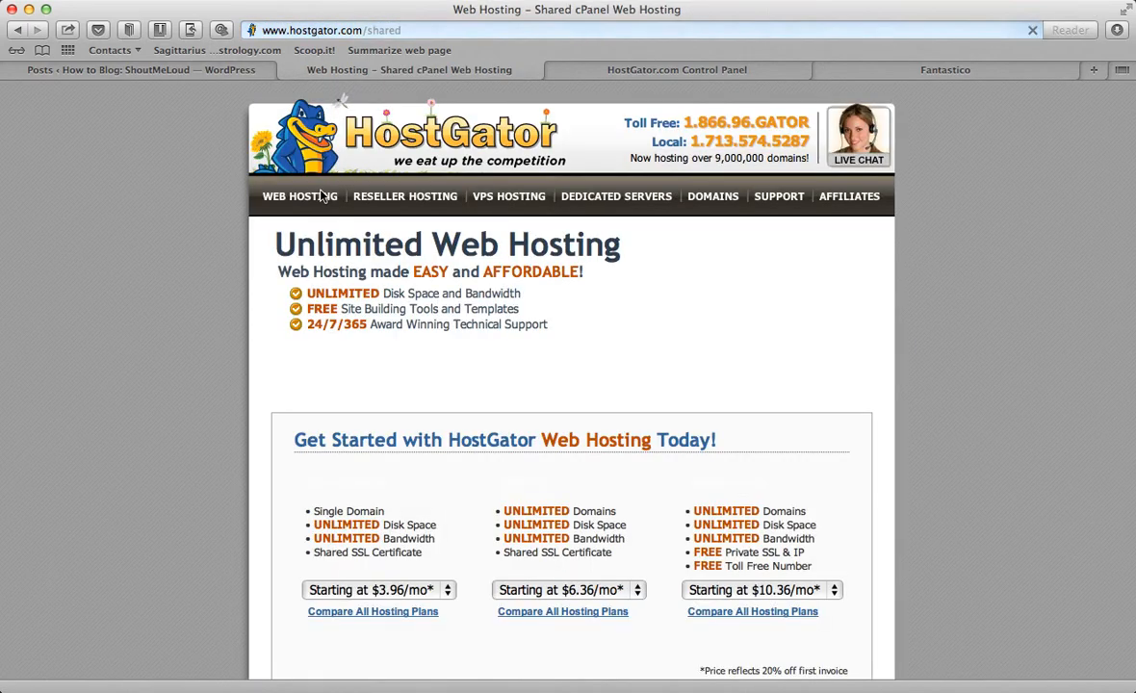
scroll("down", 3)
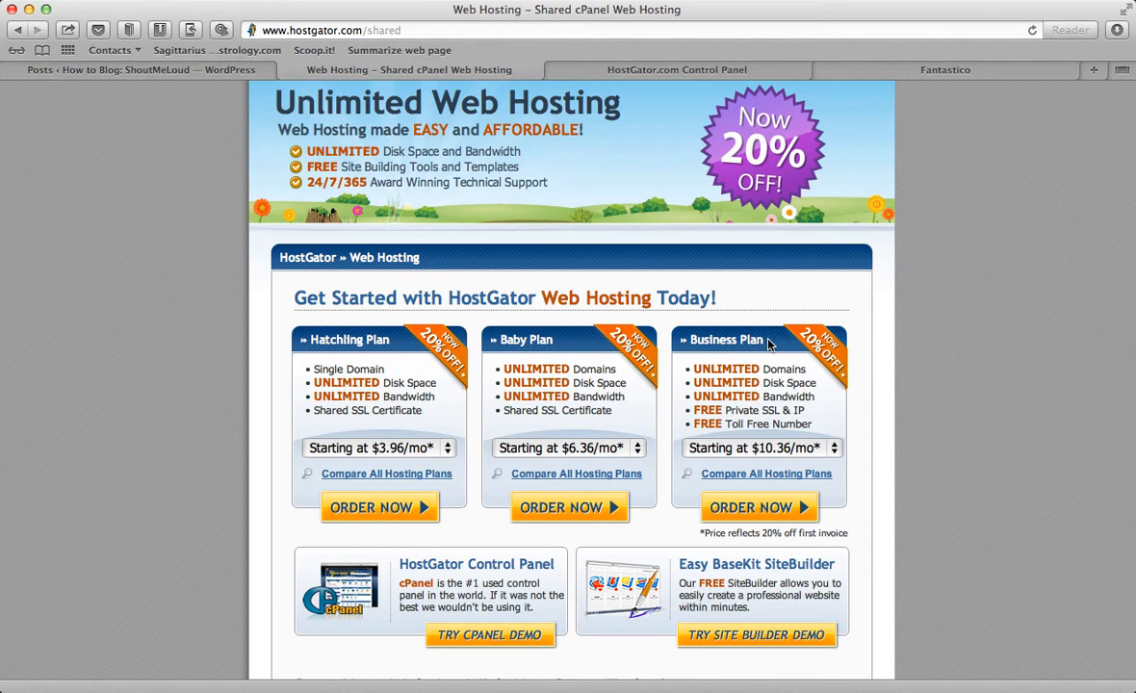
mouse_move(768, 342)
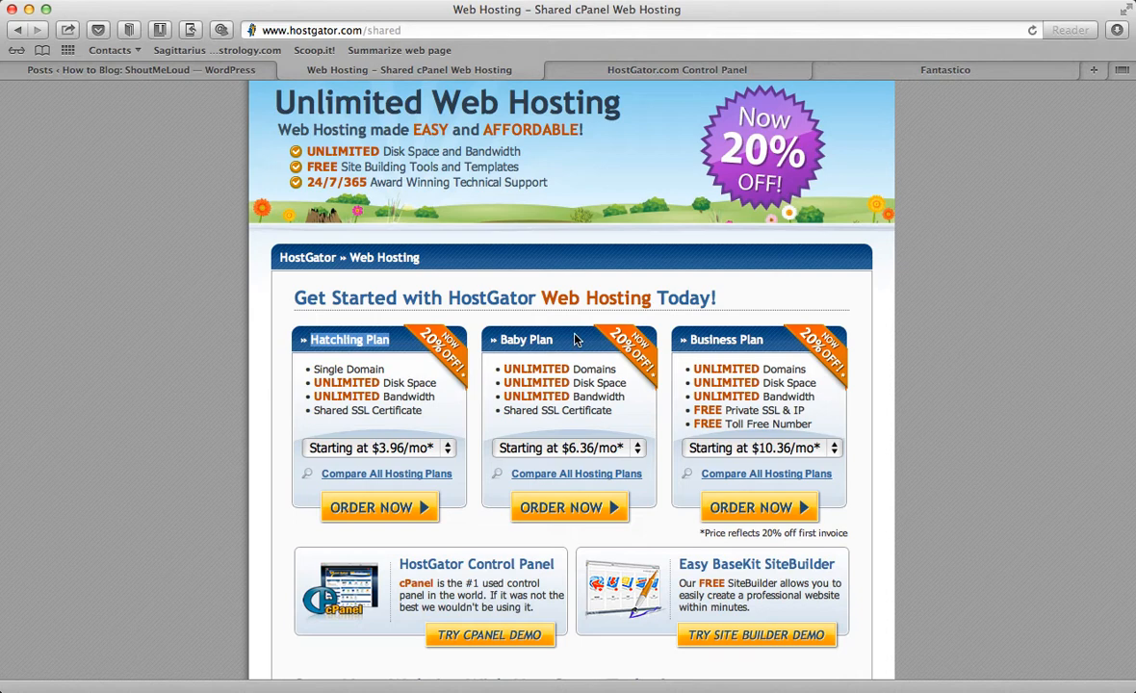
mouse_move(555, 348)
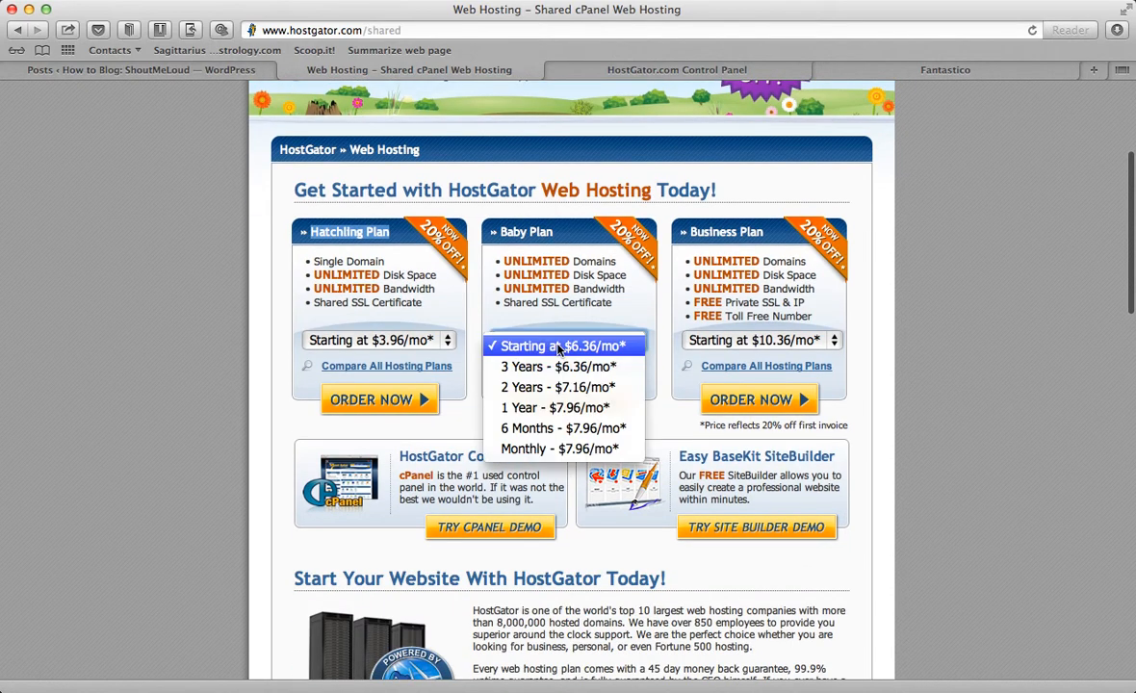
Step: Set the Baby Plan term to 1 Year - $7.96/mo* after trying the 2-year option
left_click(554, 408)
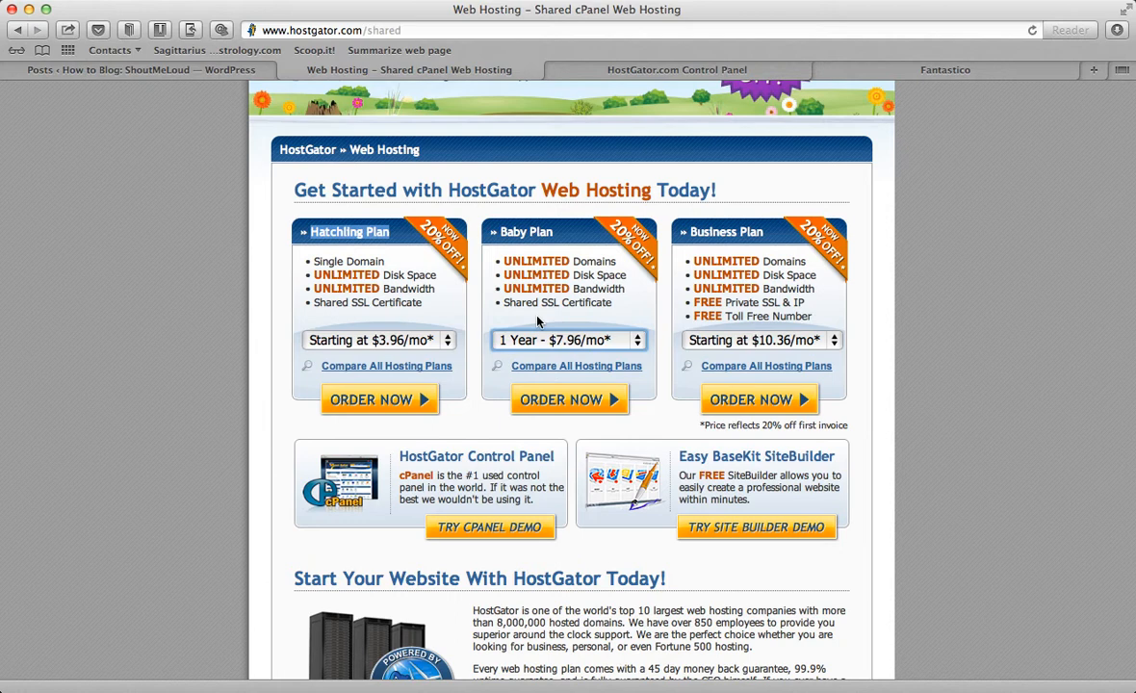
mouse_move(562, 337)
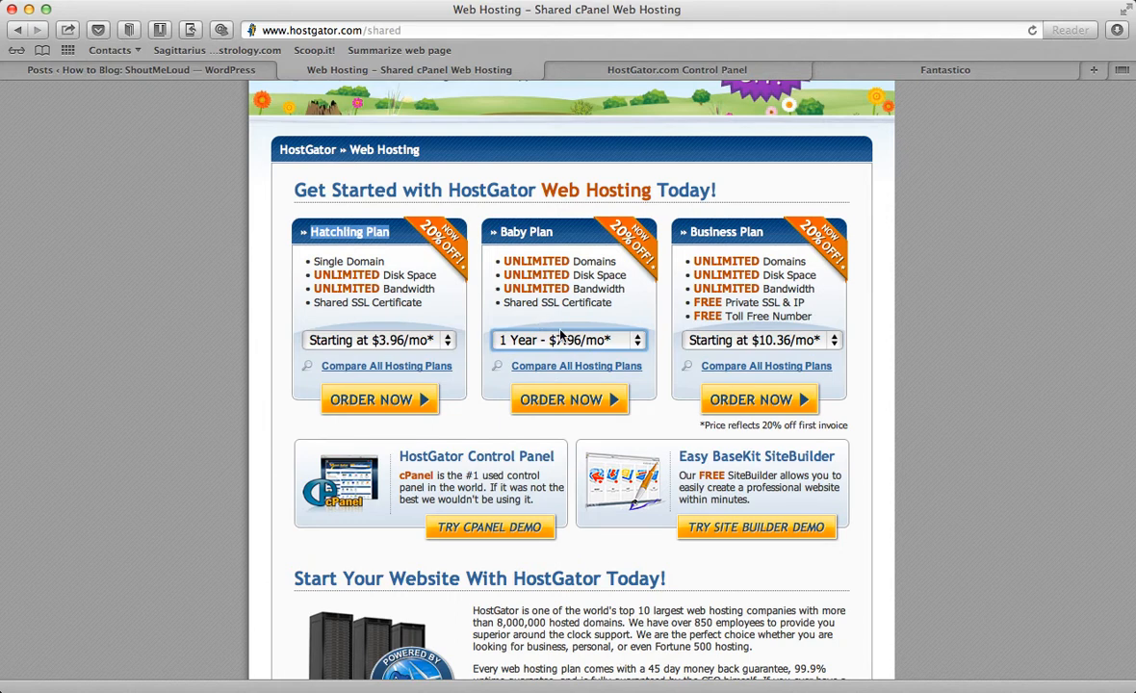
left_click(565, 338)
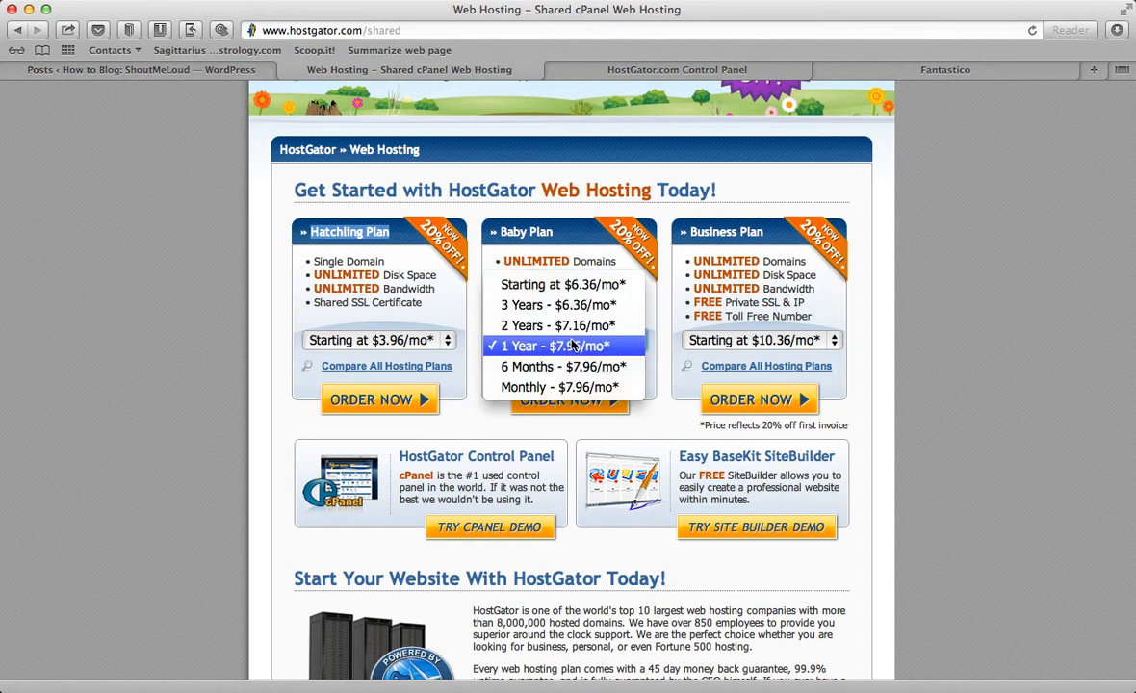
left_click(560, 325)
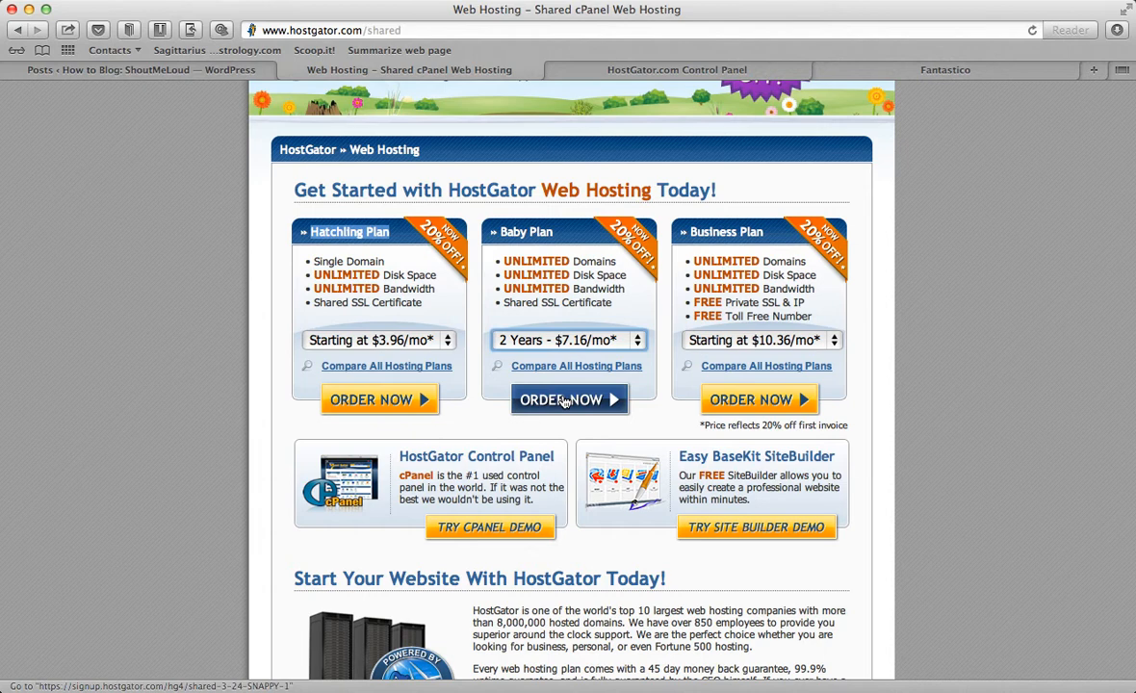
left_click(568, 339)
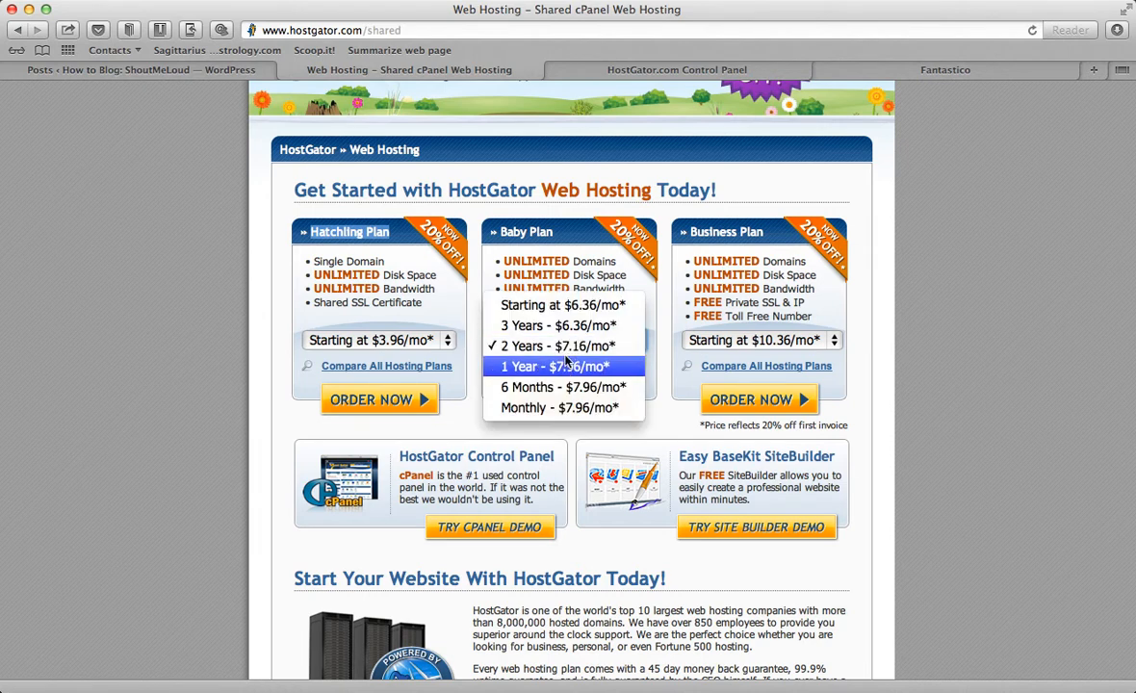
left_click(552, 366)
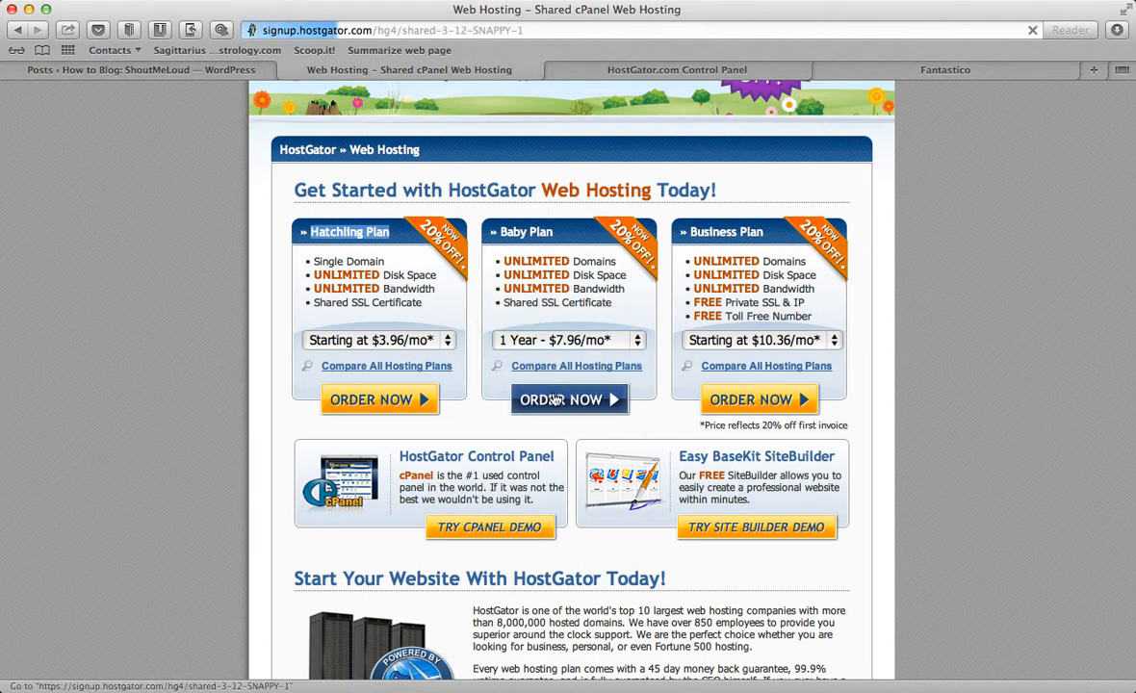
Step: Start the Baby Plan order and enter shoutmeloud.com as the existing domain
left_click(570, 398)
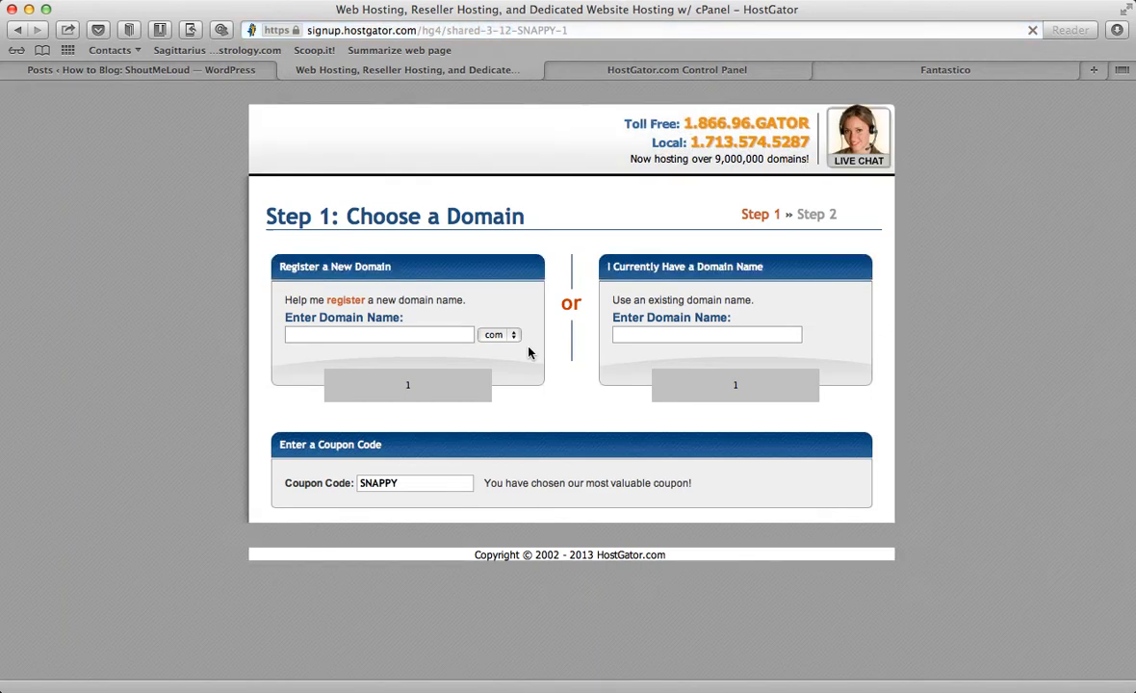
left_click(706, 335)
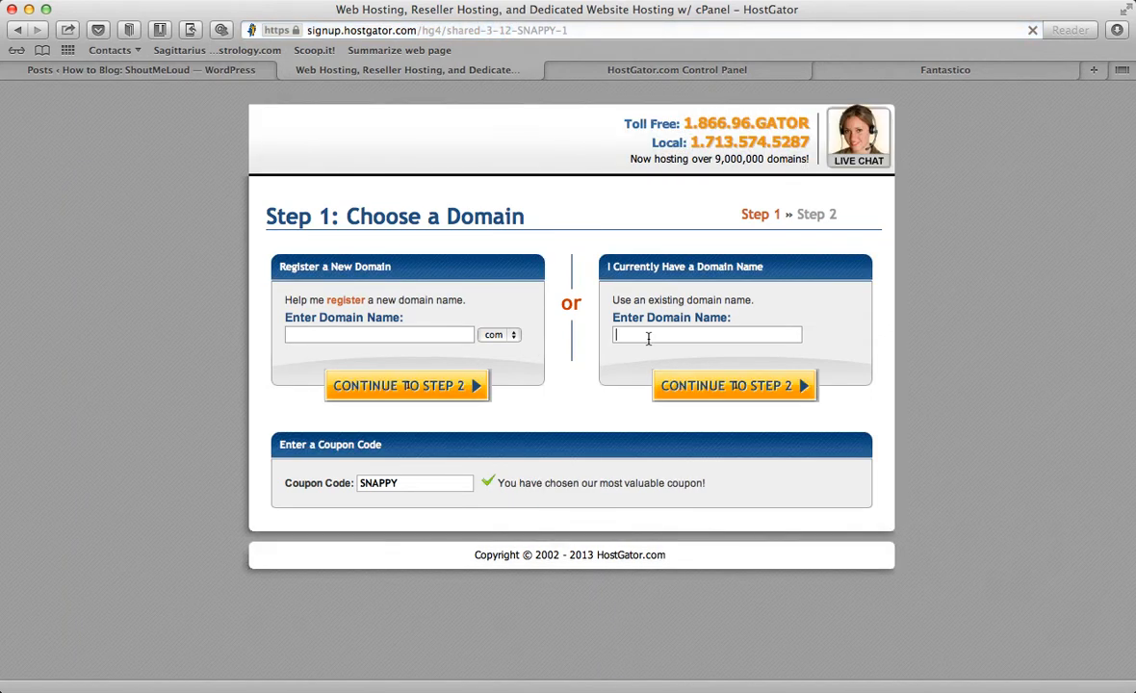
type("shoutmeloud.com")
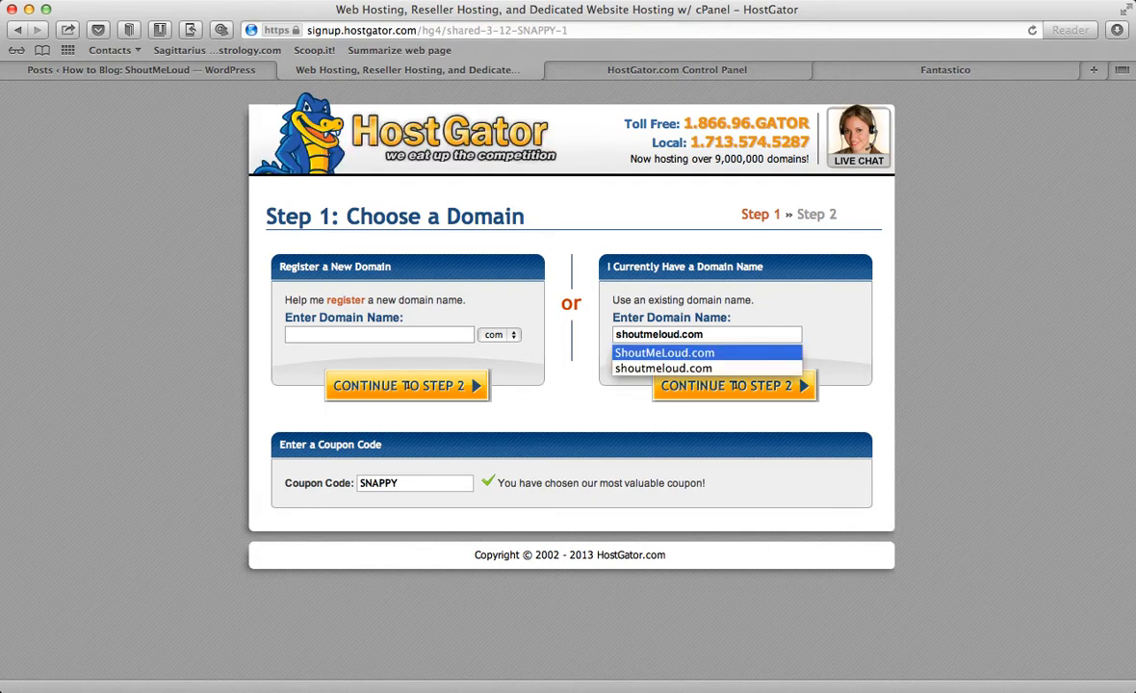
left_click(662, 370)
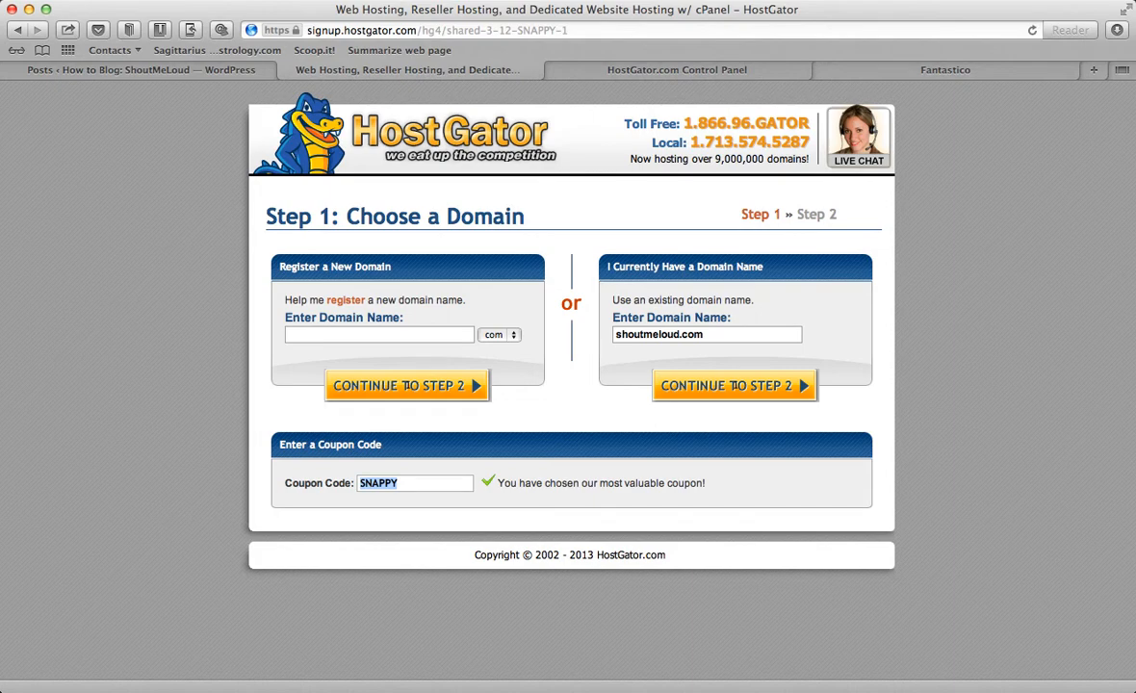
Step: Try 'newdomainname' in the new-domain field, keeping .com as the extension
left_click(377, 335)
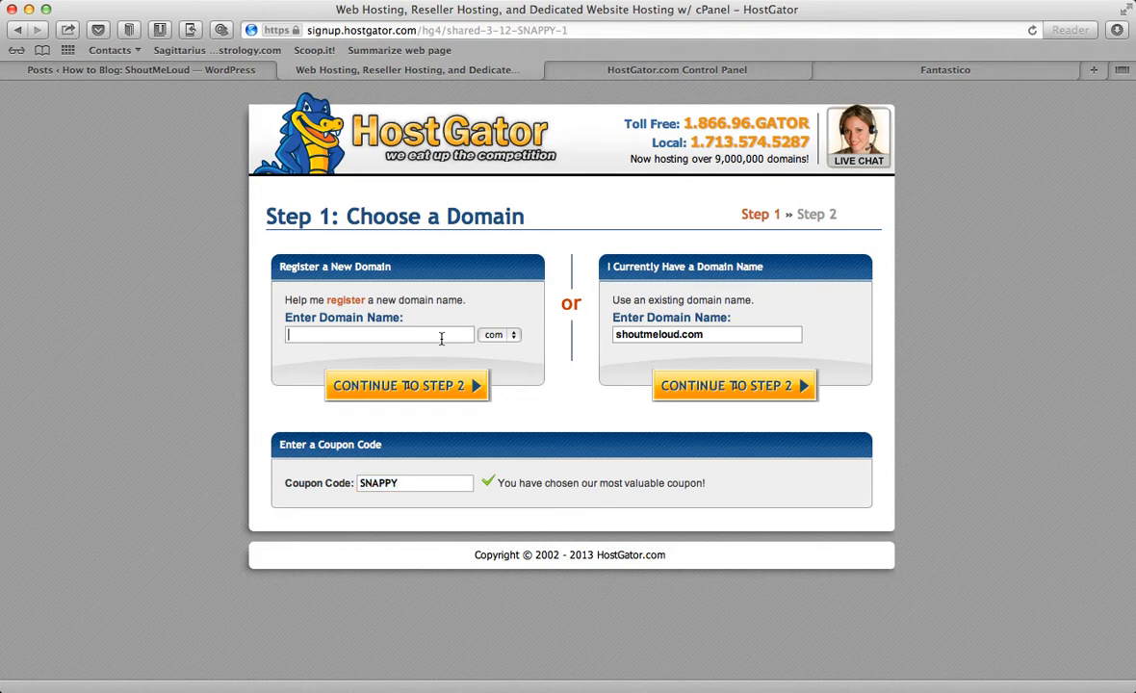
type("newdomain")
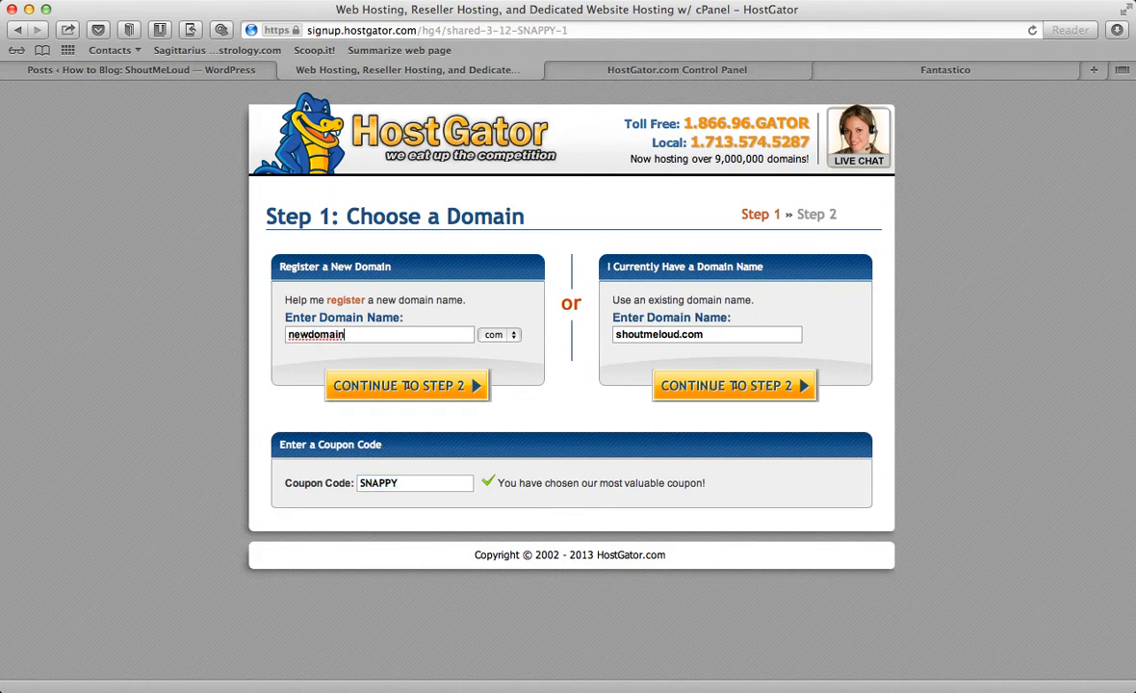
type("name")
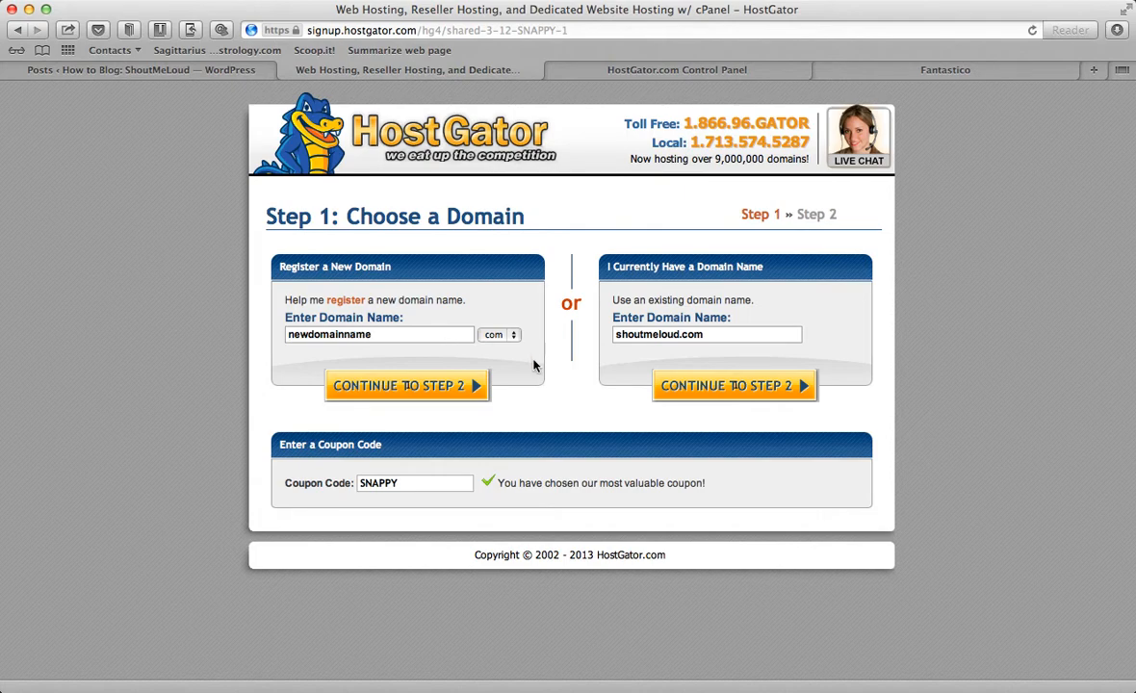
left_click(500, 335)
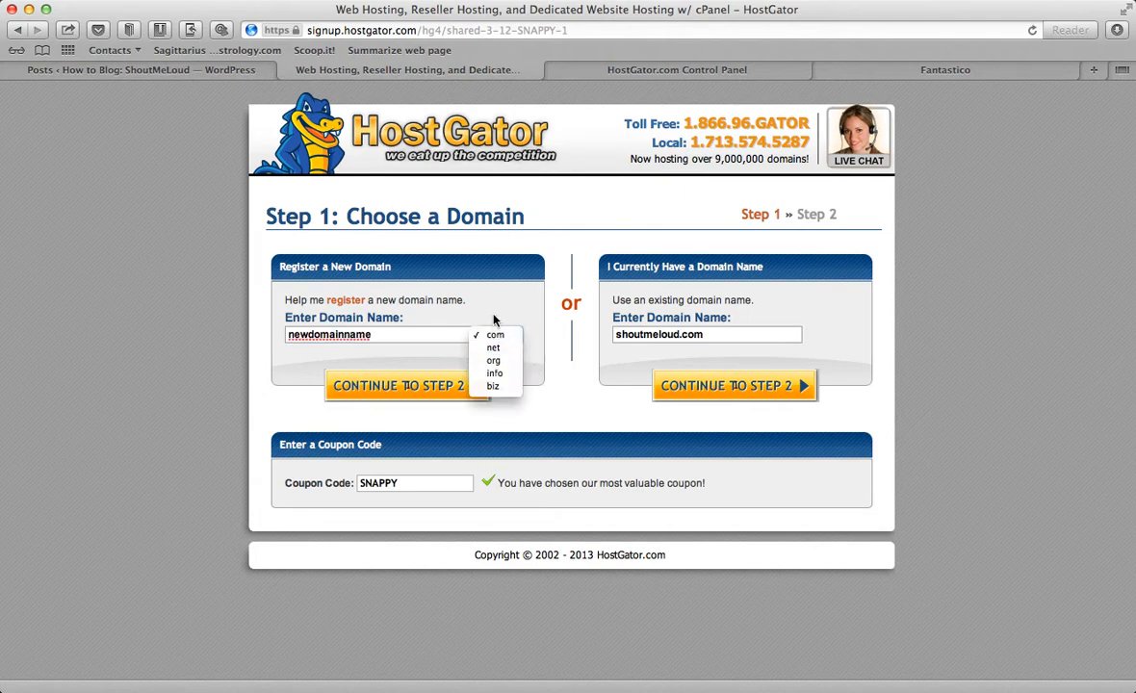
left_click(494, 335)
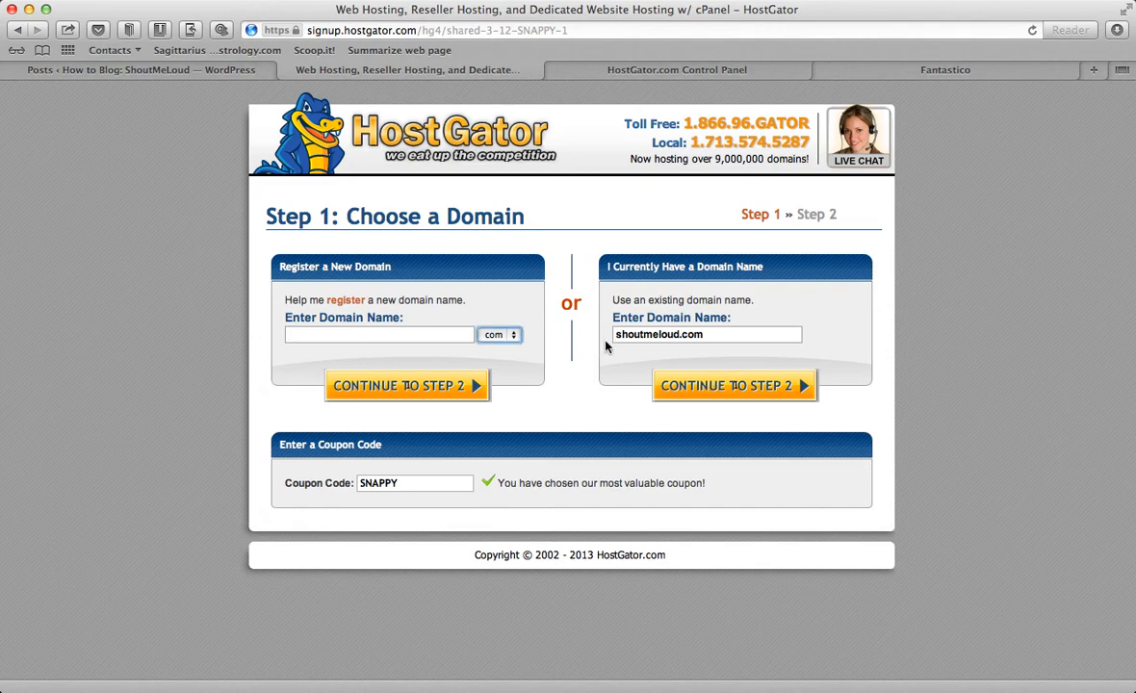
Step: Replace the coupon code with ShoutMeloud25 via the matching autocomplete suggestion
left_click(414, 481)
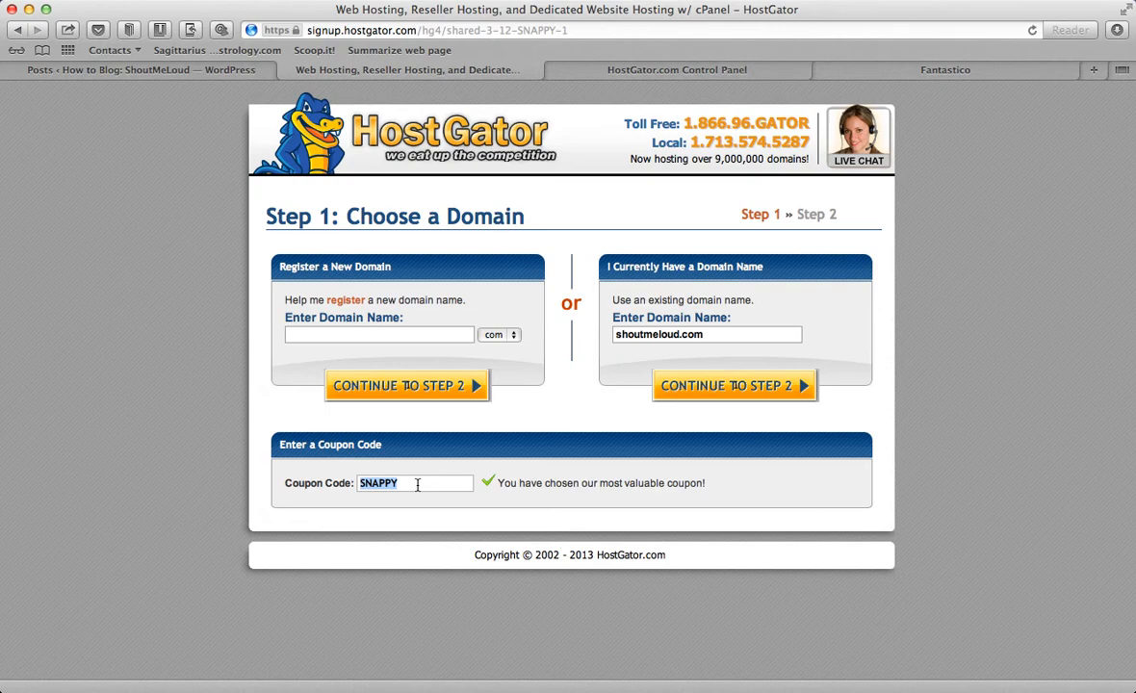
type("ShoutMe")
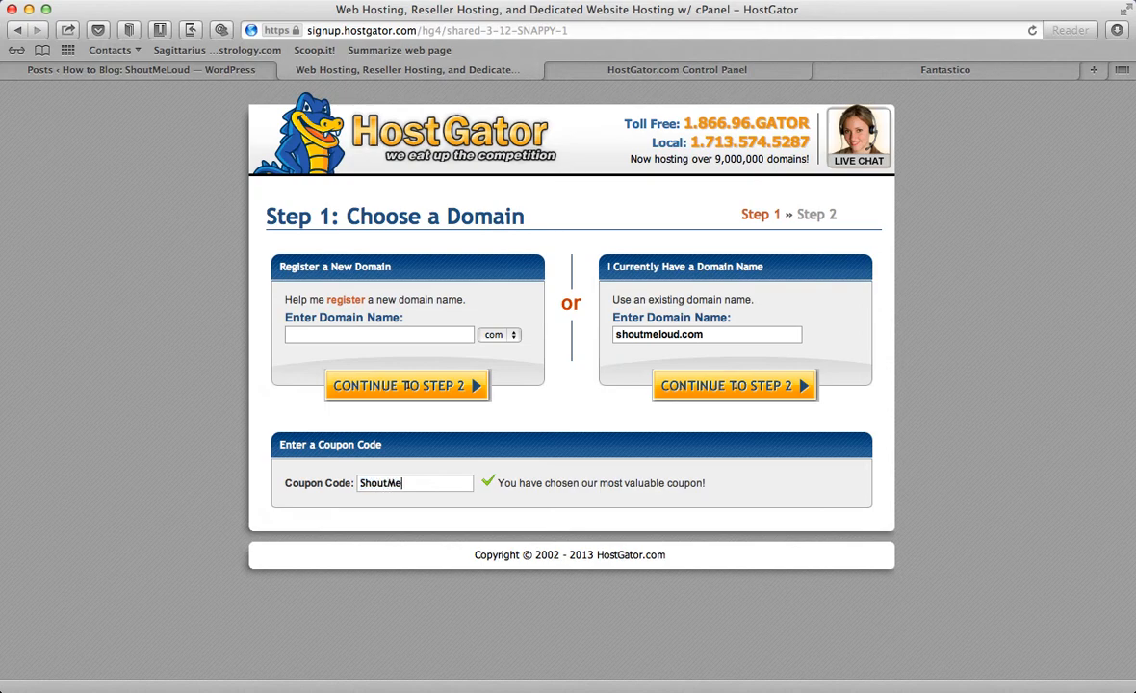
type("loud25")
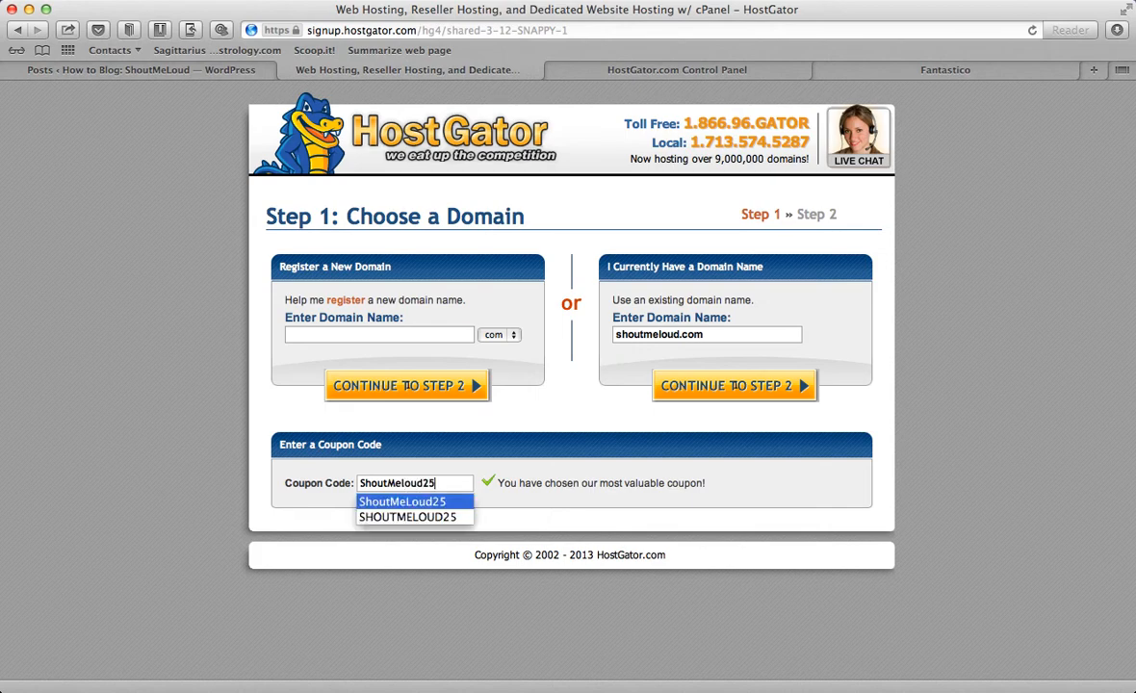
left_click(674, 441)
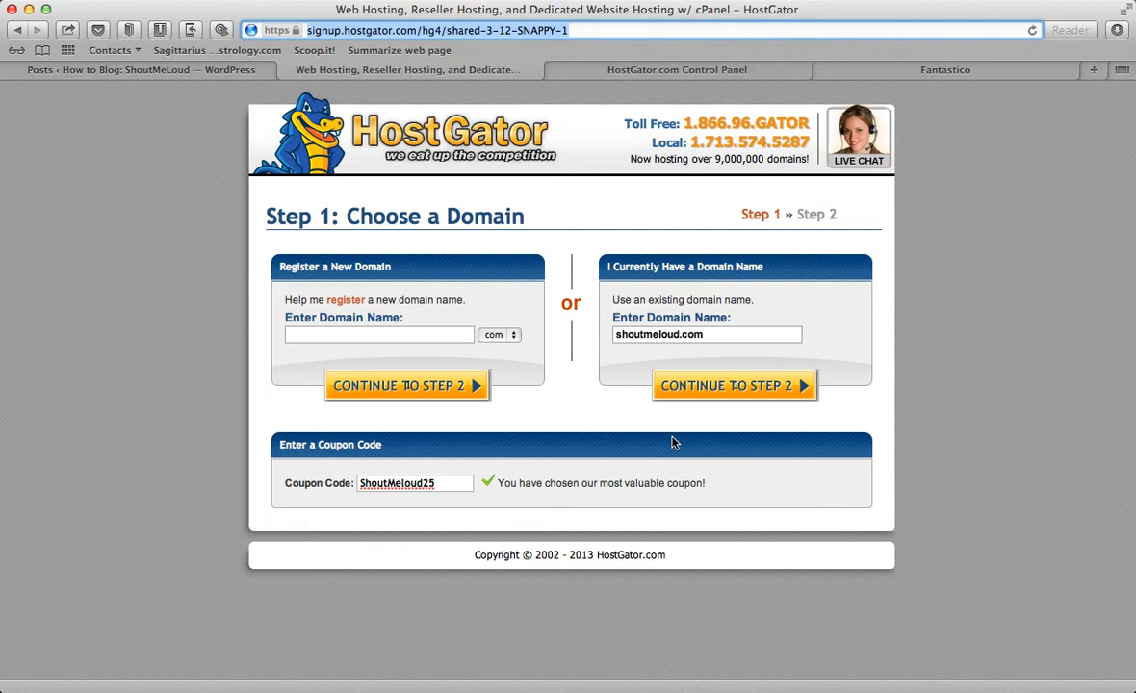
Step: Continue to Step 2 billing using the existing domain and scroll to the add-ons
left_click(734, 385)
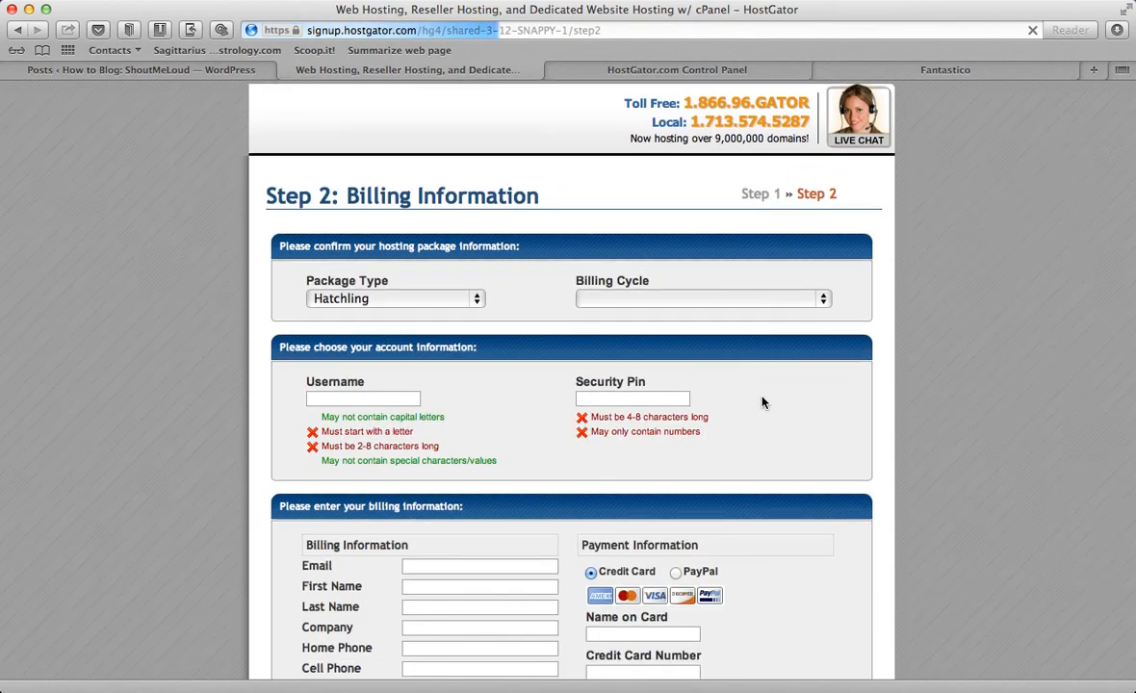
scroll("down", 3)
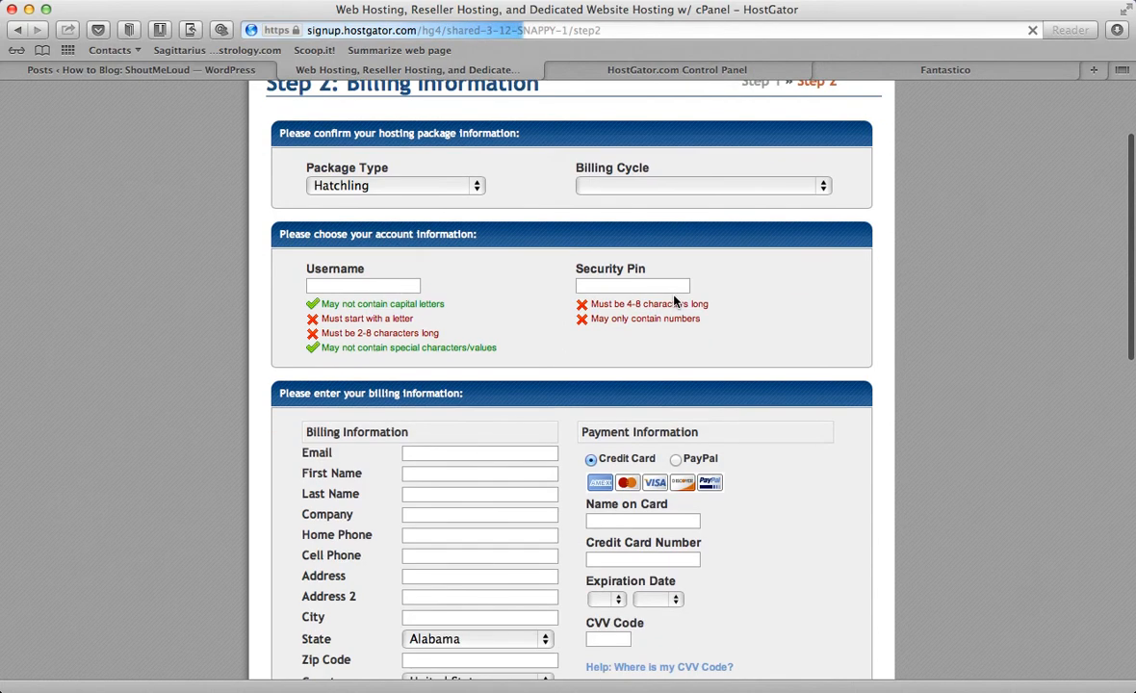
scroll("down", 3)
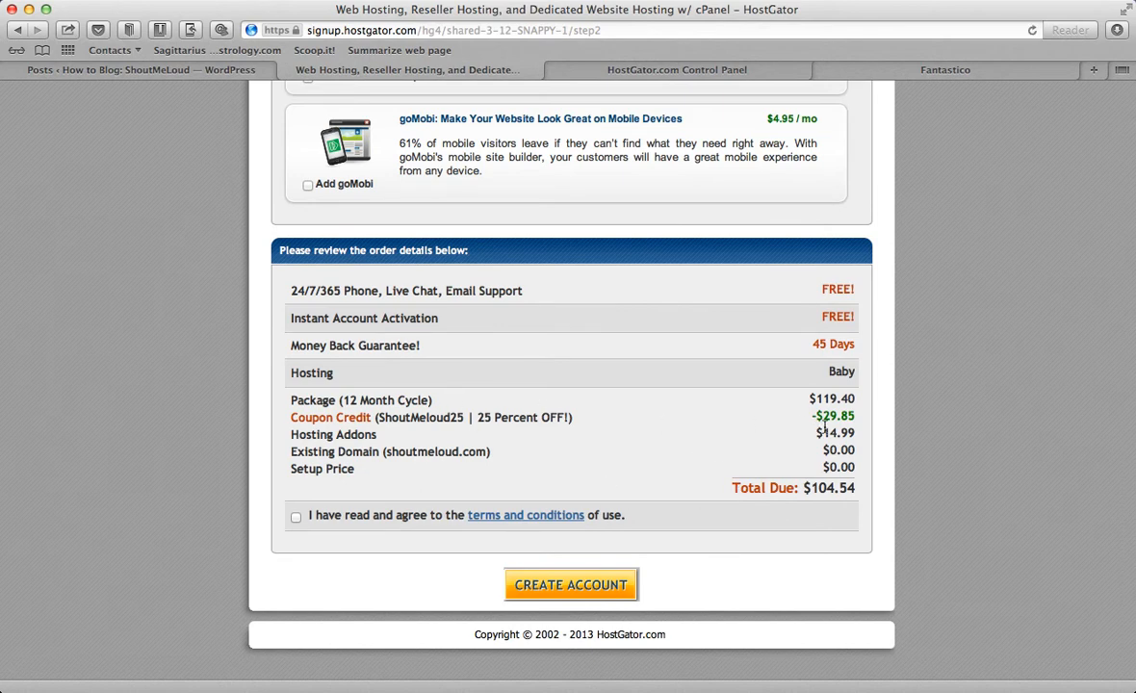
mouse_move(816, 487)
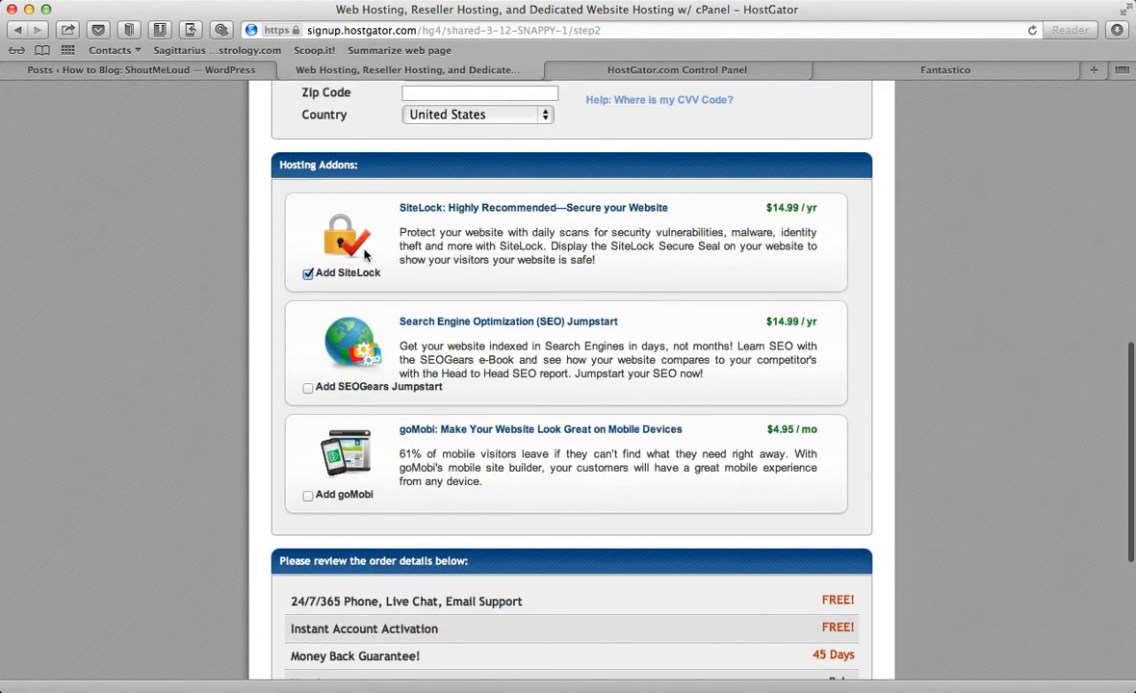
Step: Remove the SiteLock add-on and review the $89.55 order total
left_click(308, 273)
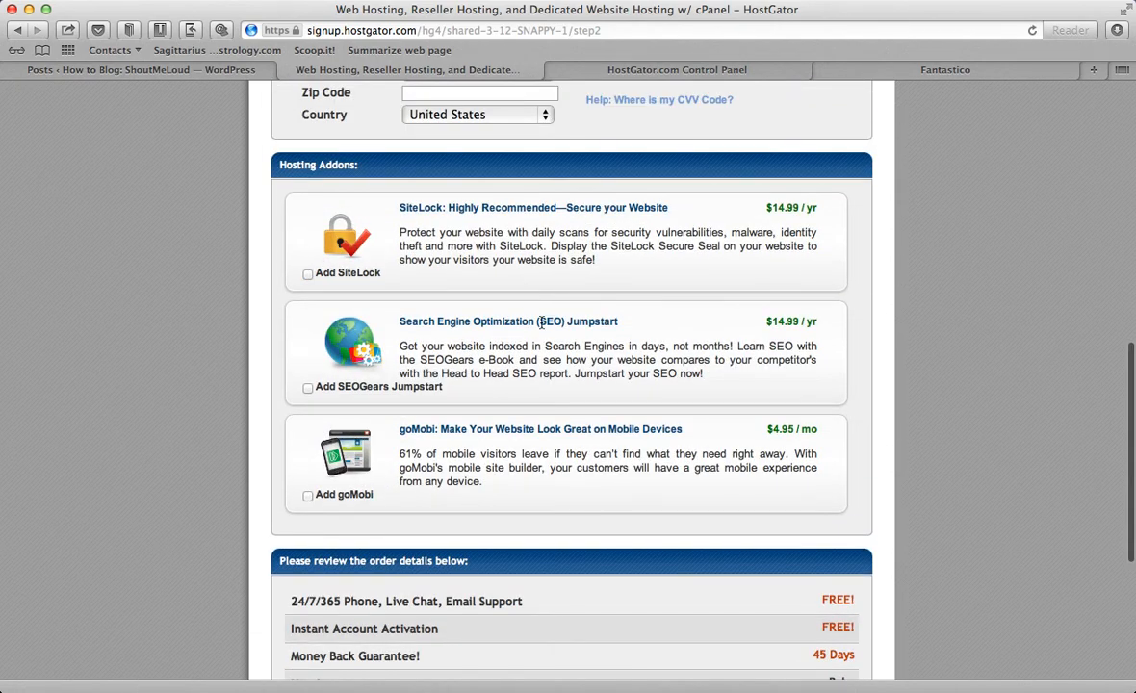
scroll("down", 3)
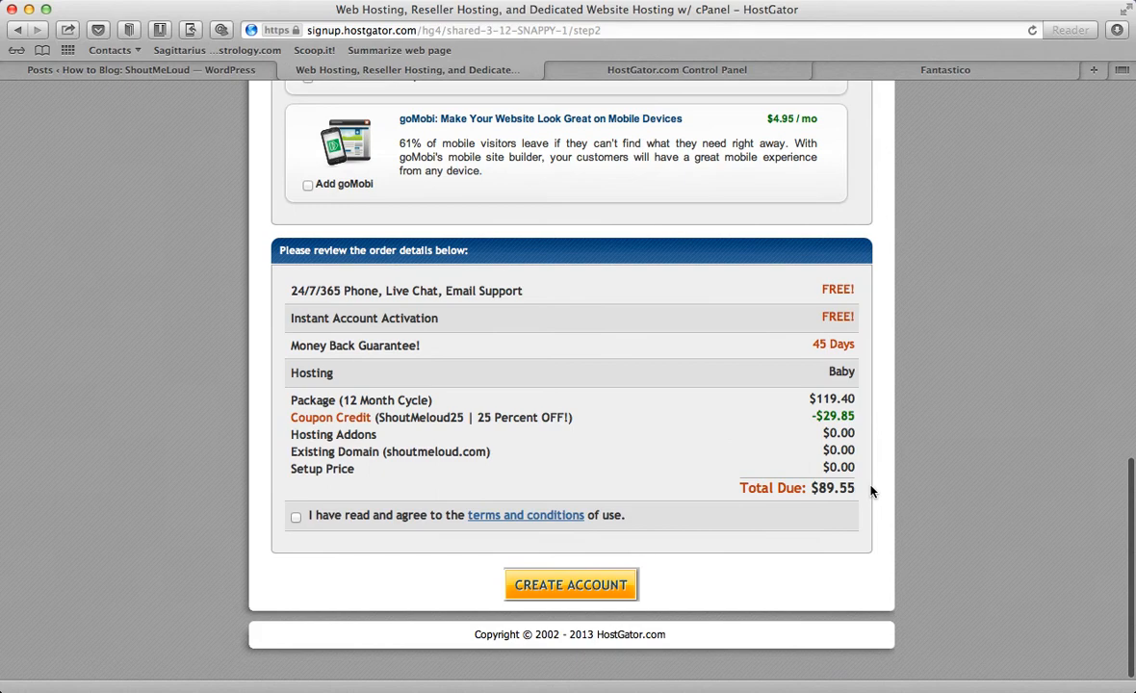
mouse_move(870, 495)
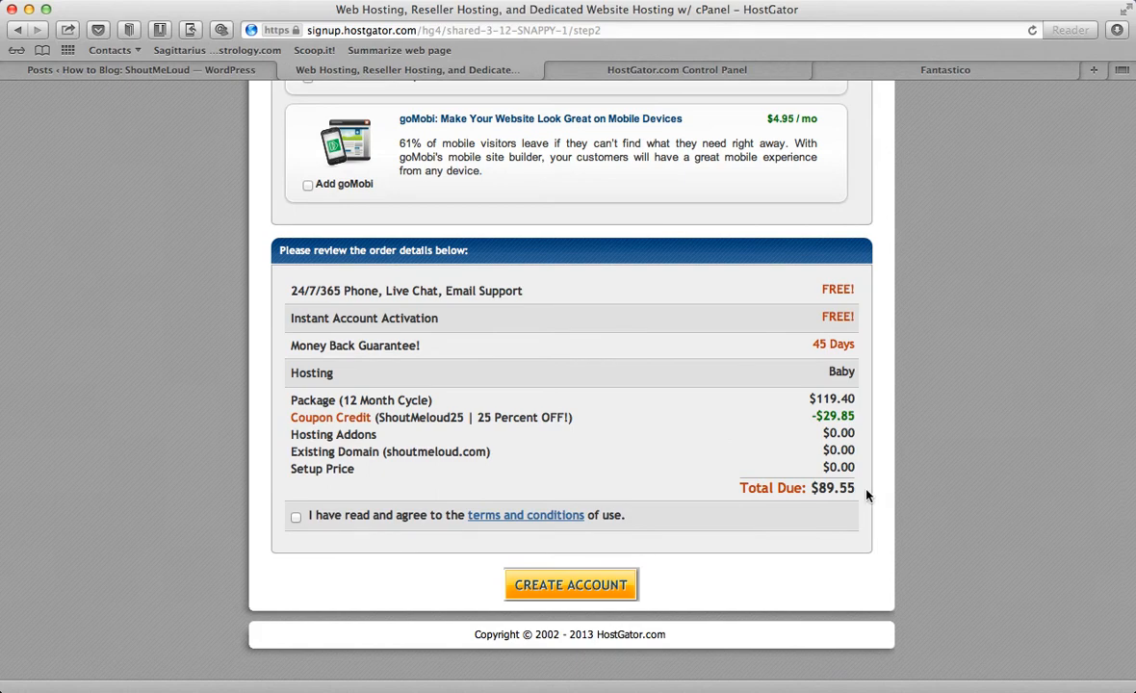
mouse_move(323, 500)
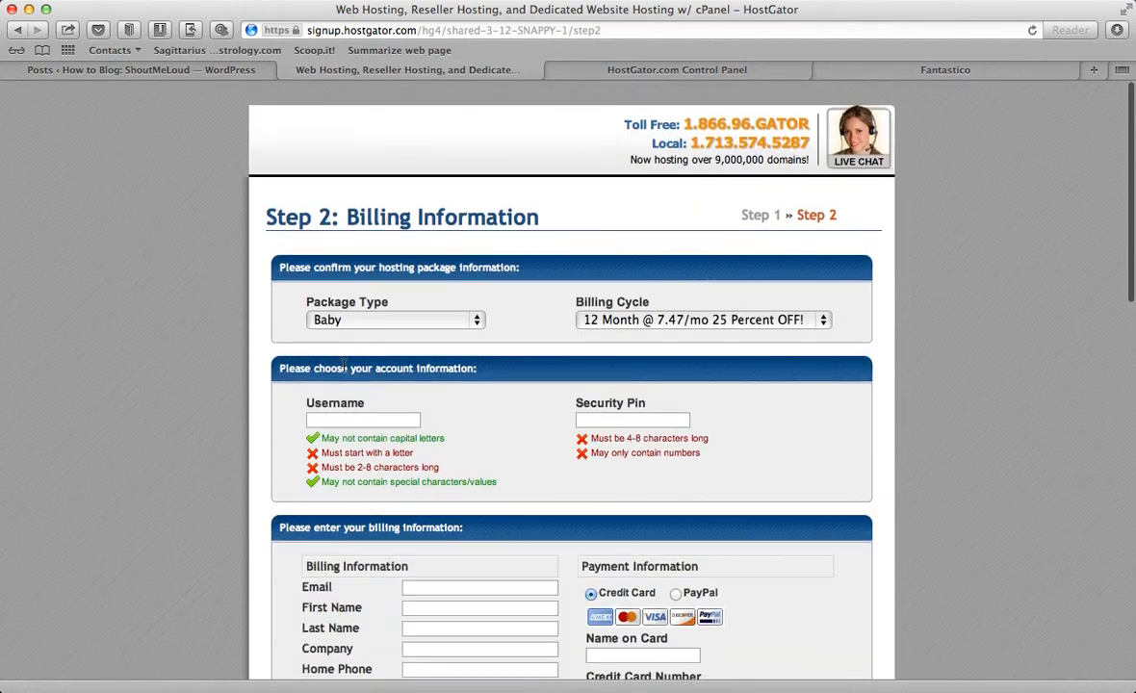
scroll("down", 3)
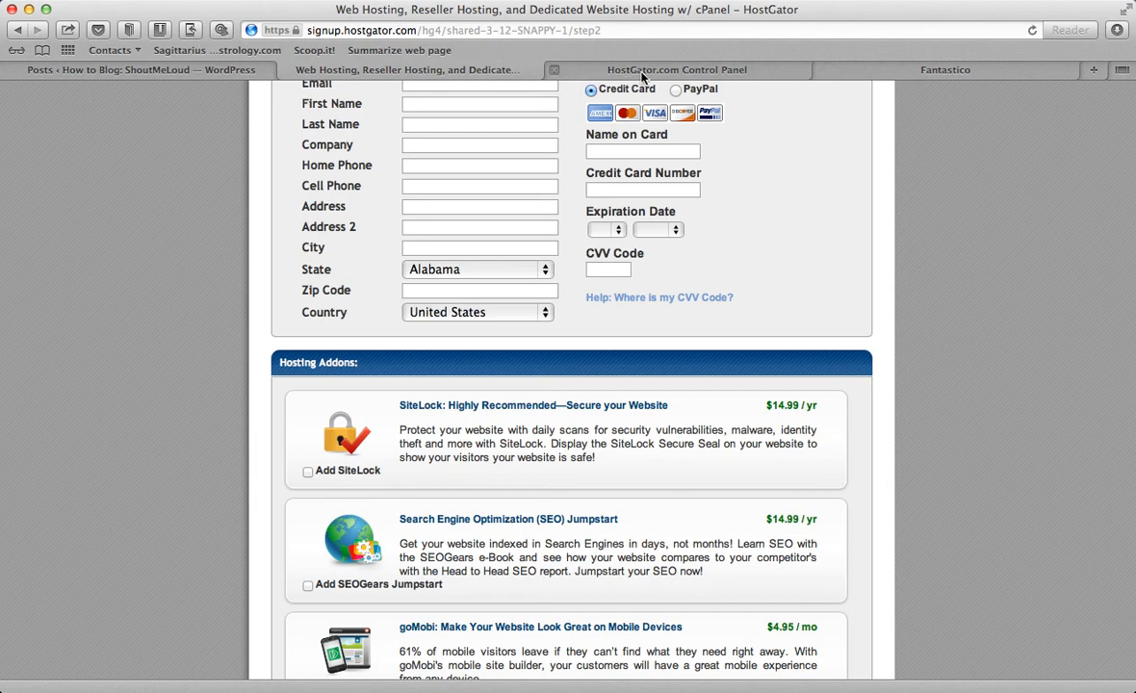
Step: Switch to the HostGator cPanel tab and scroll down to Account Information
left_click(677, 69)
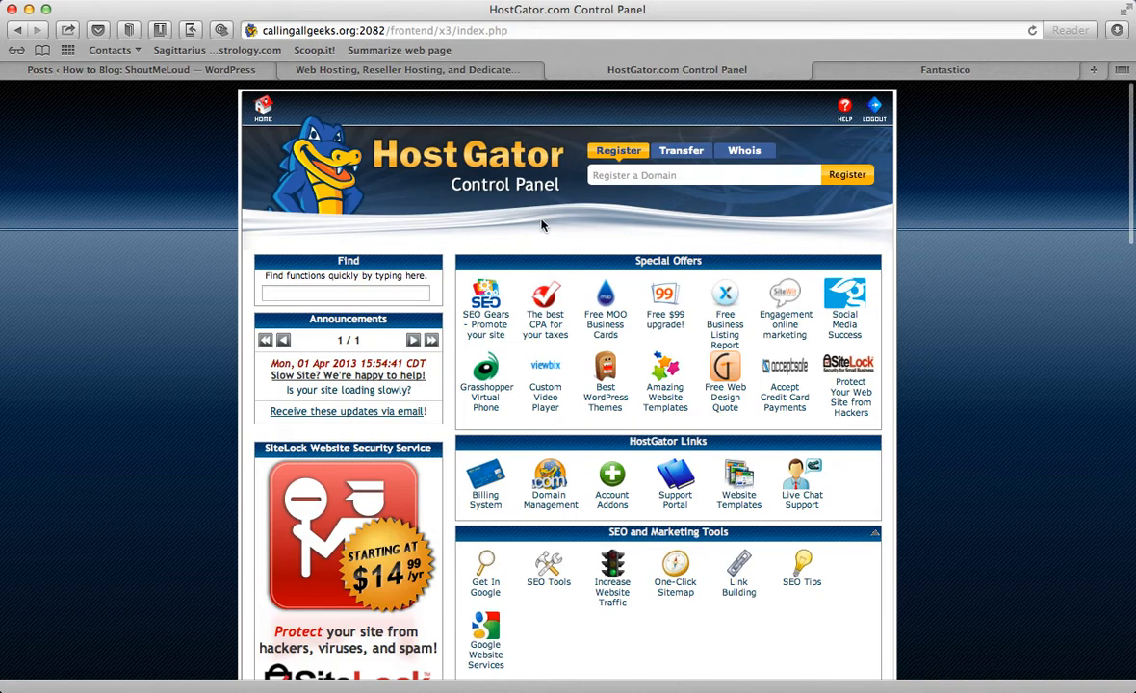
scroll("down", 3)
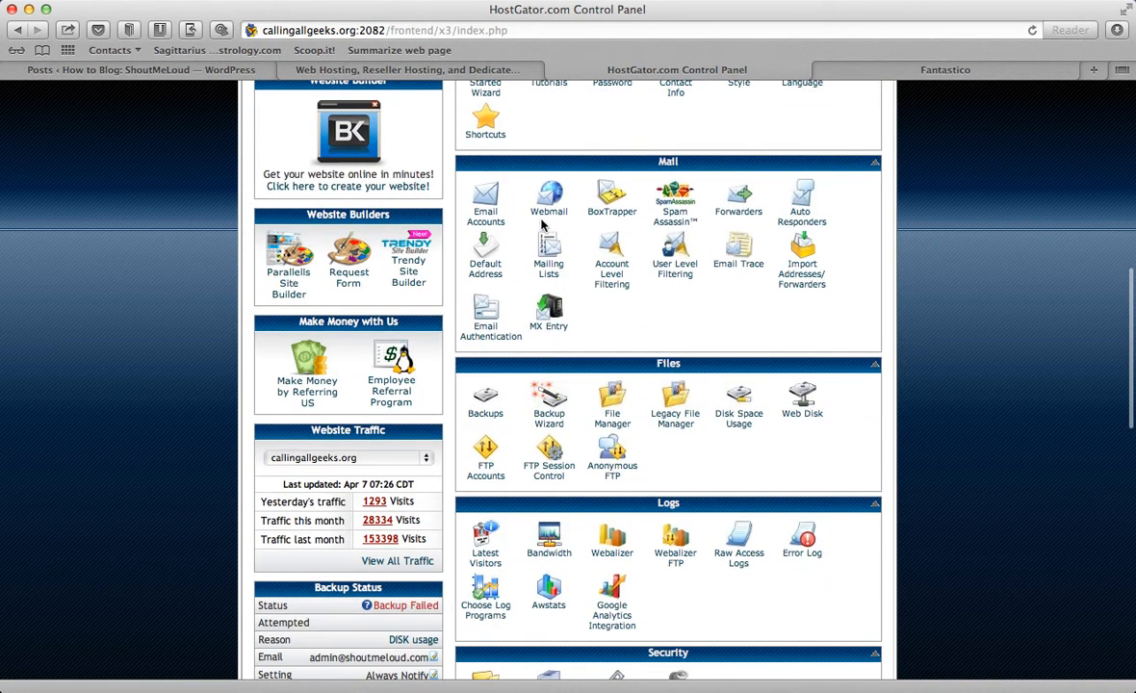
scroll("down", 3)
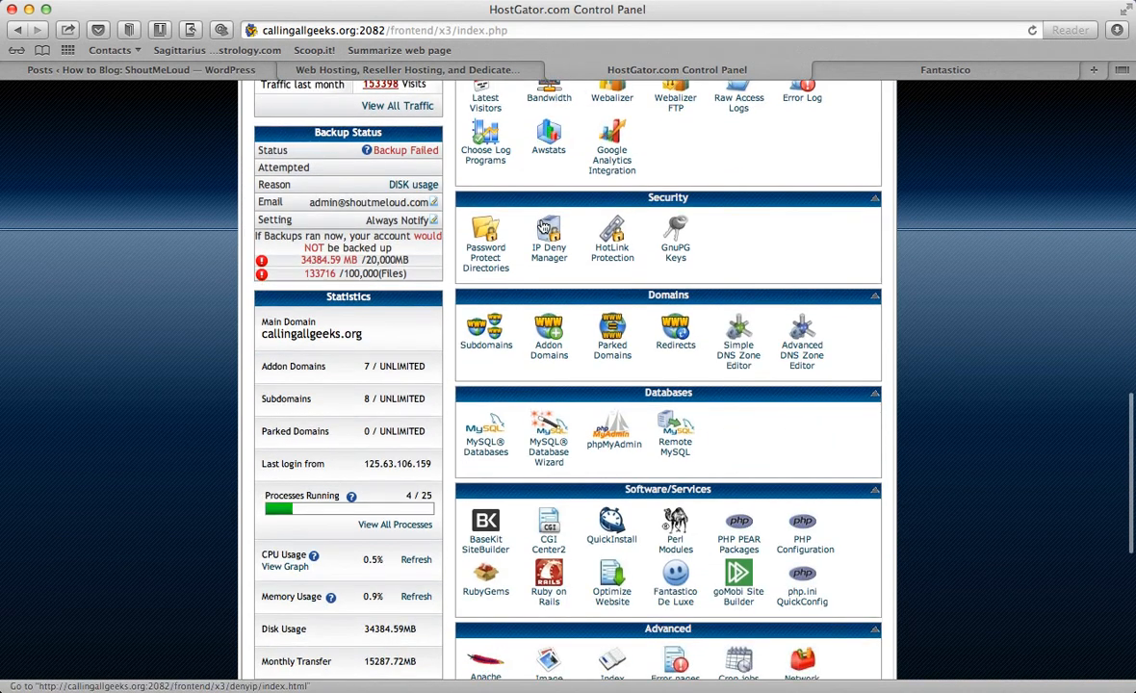
scroll("down", 3)
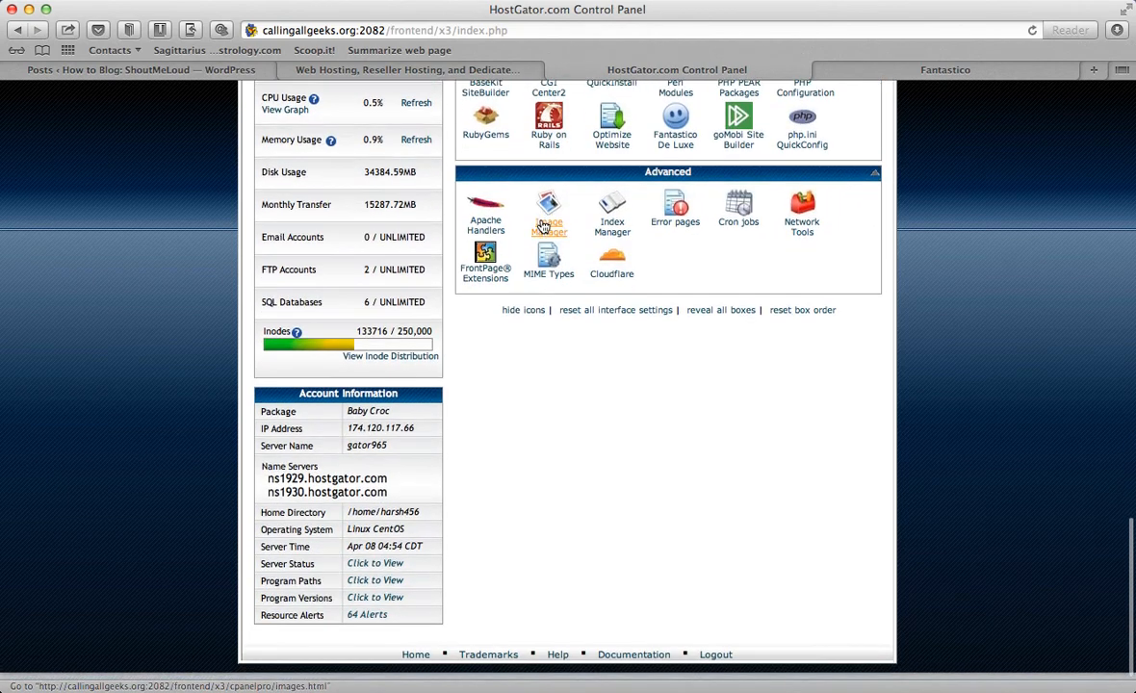
scroll("down", 3)
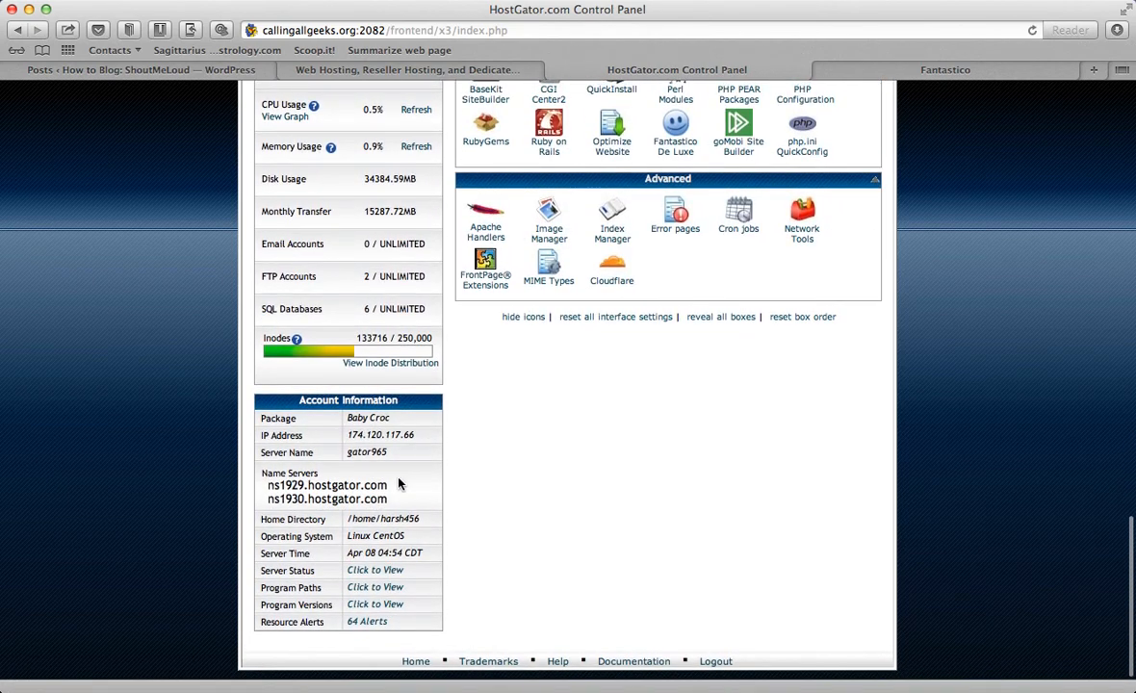
Step: Select the ns1929.hostgator.com name server and scroll back to the top
double_click(327, 485)
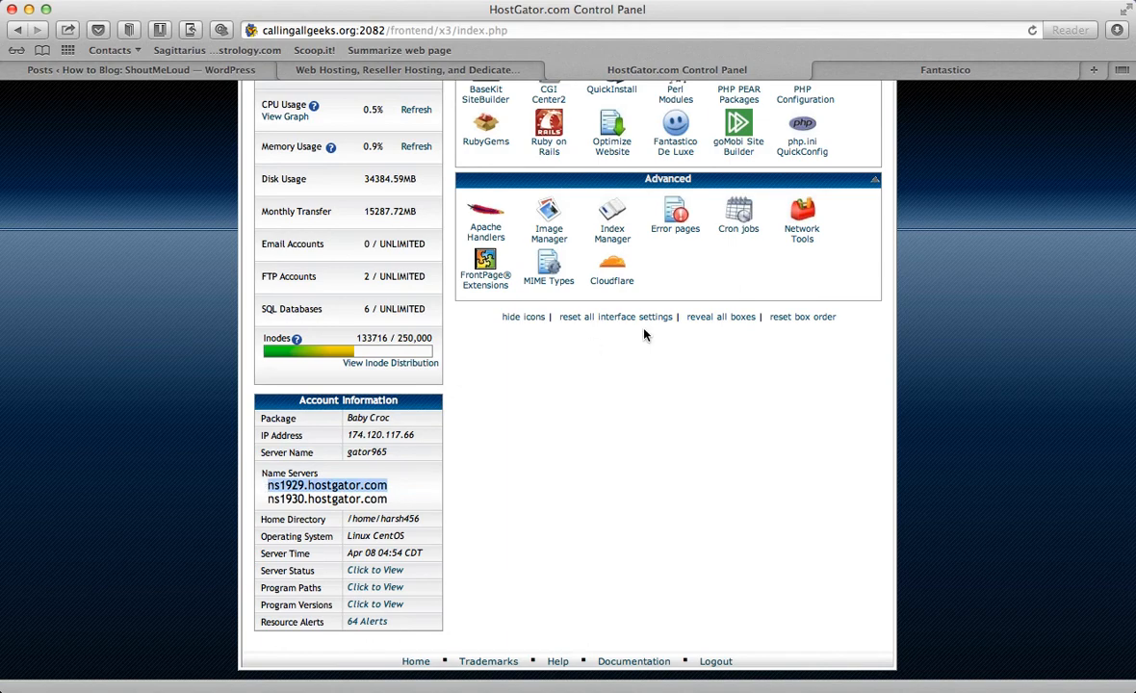
scroll("up", 3)
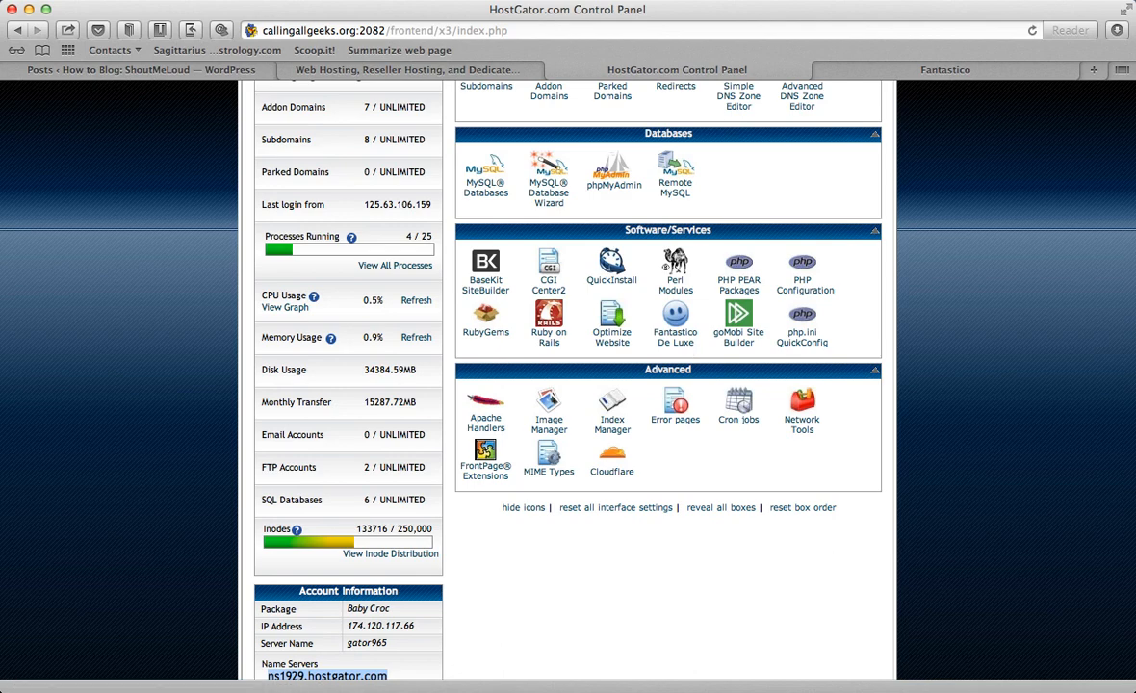
left_click(1120, 10)
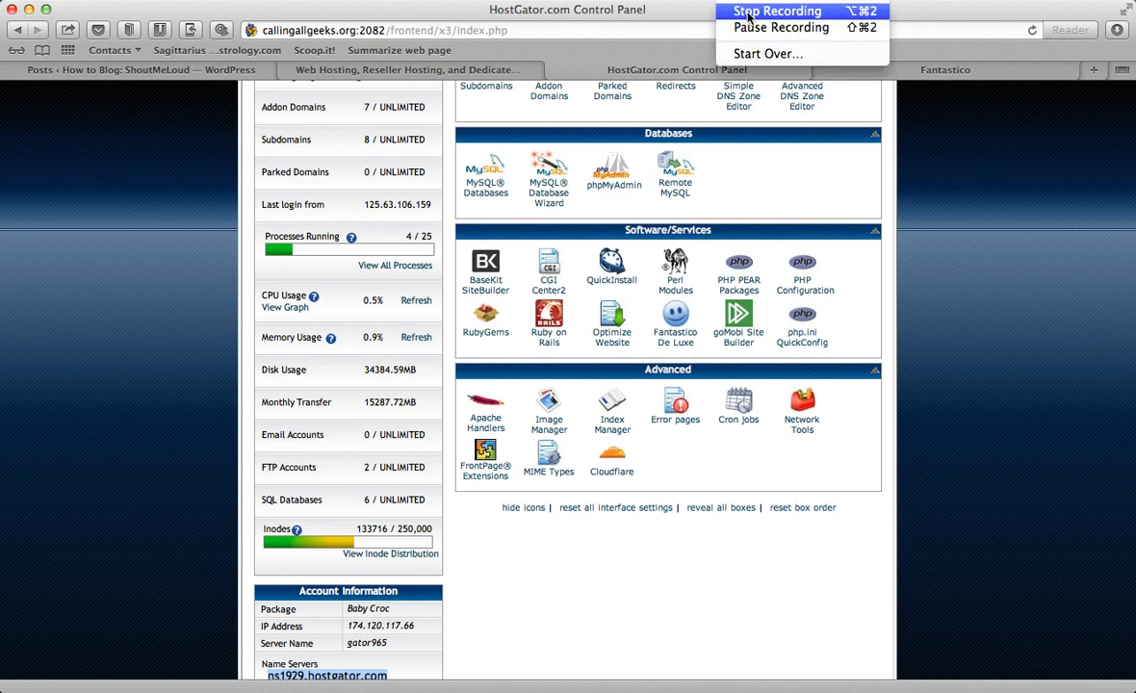